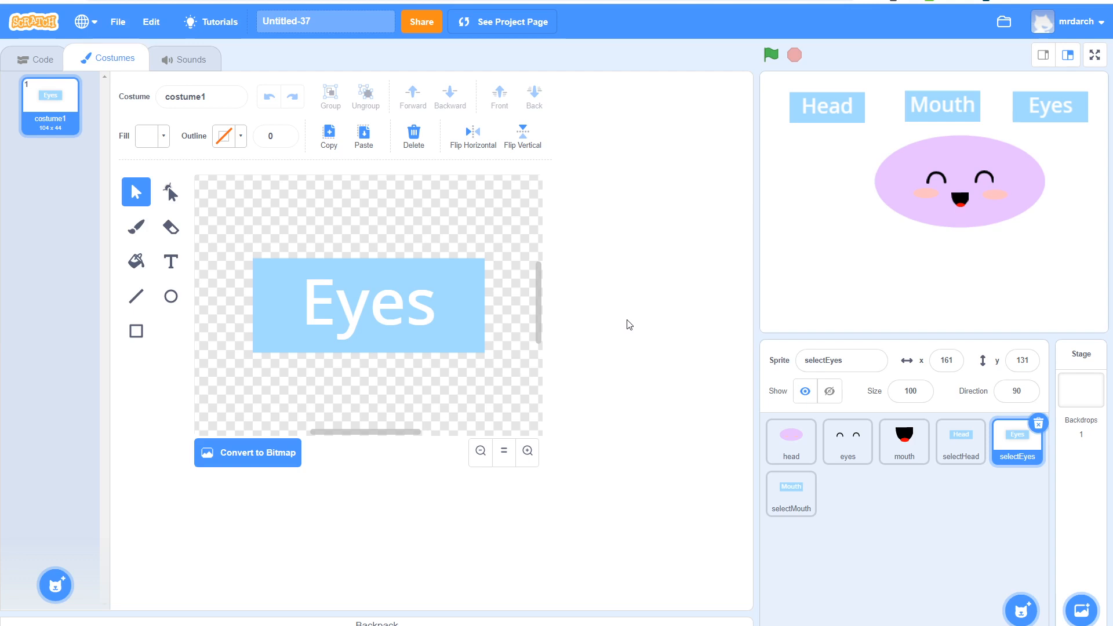
pyautogui.moveTo(790, 442)
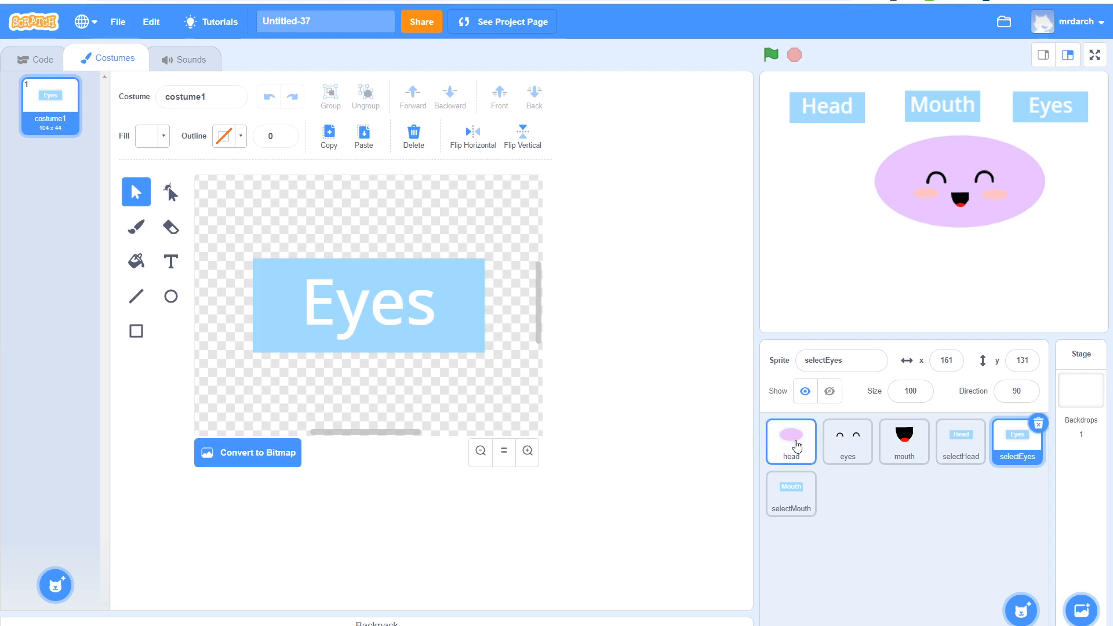
# - On the selectHead sprite, create a variable named 'selected' for all sprites
pyautogui.click(960, 441)
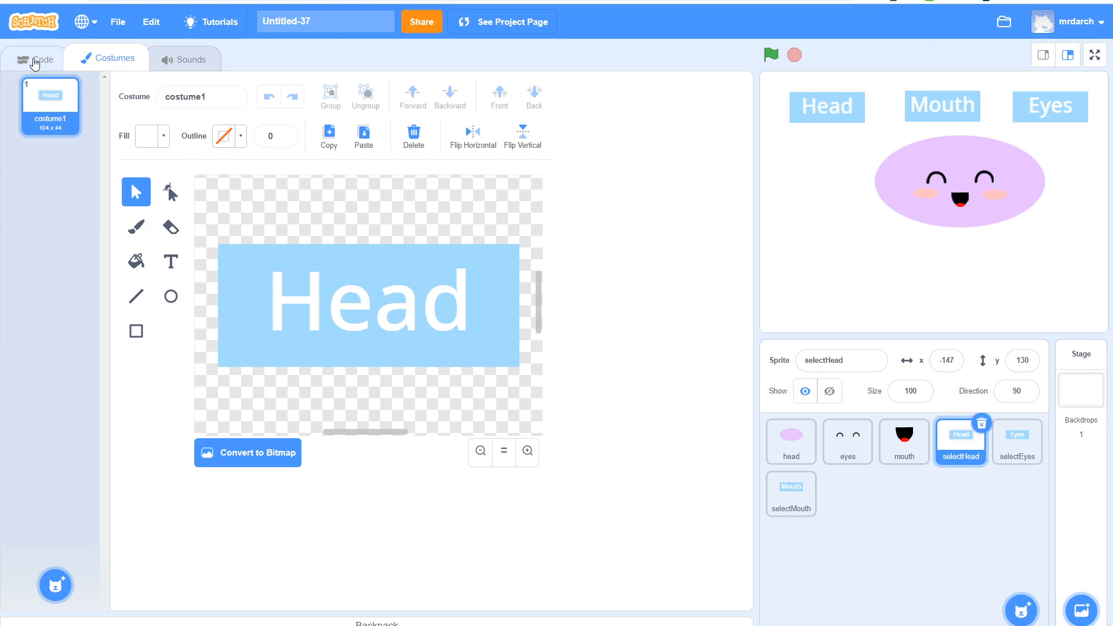
pyautogui.click(42, 58)
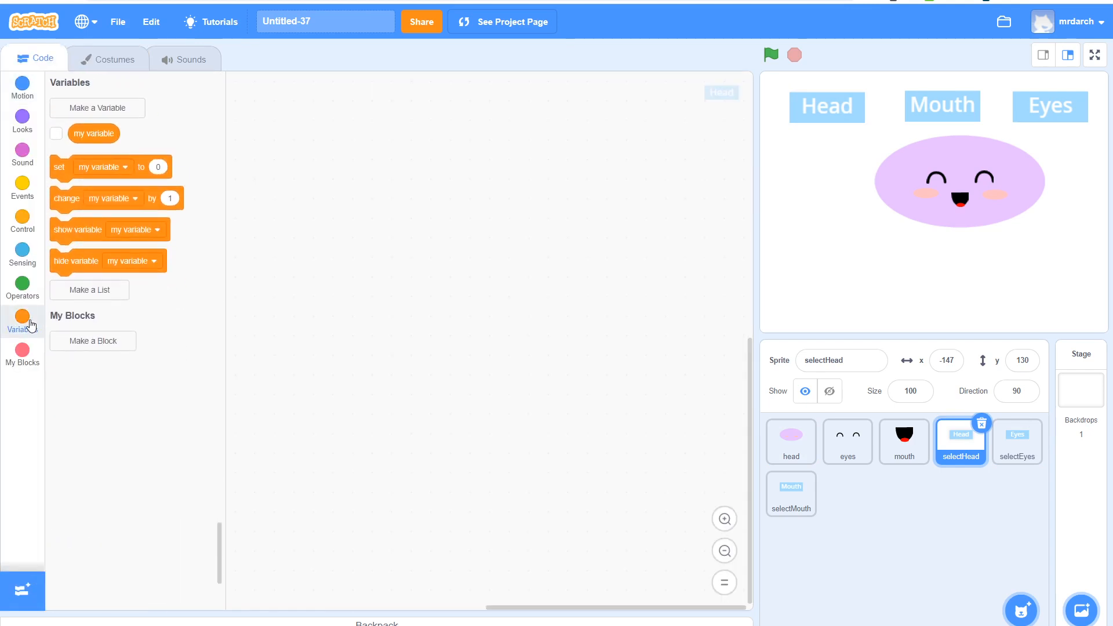
pyautogui.moveTo(216, 249)
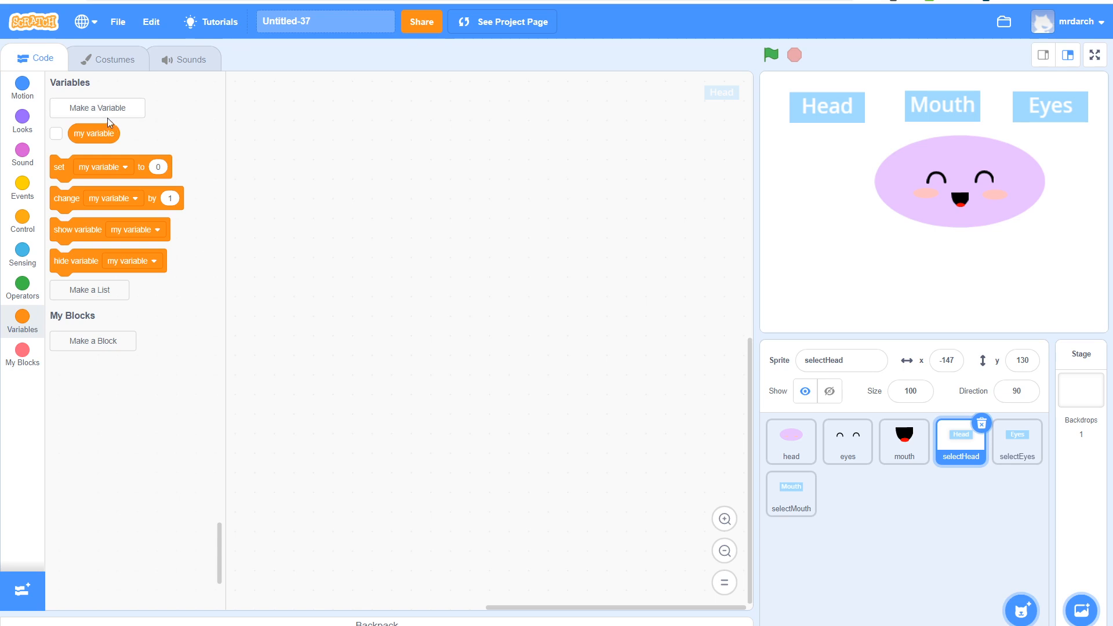
pyautogui.moveTo(22, 328)
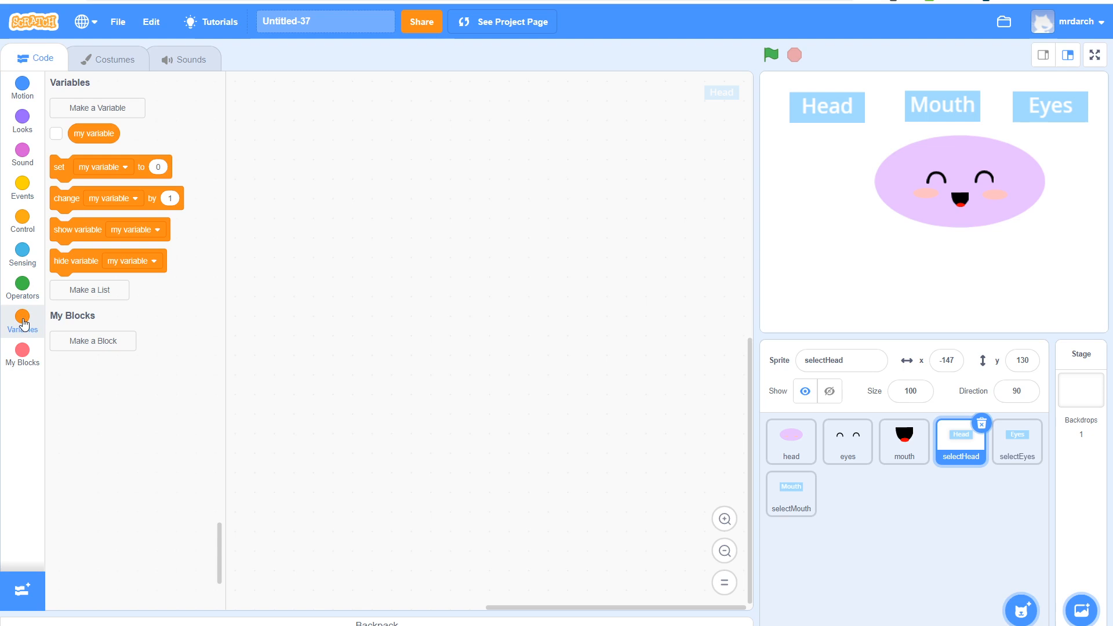
pyautogui.moveTo(120, 112)
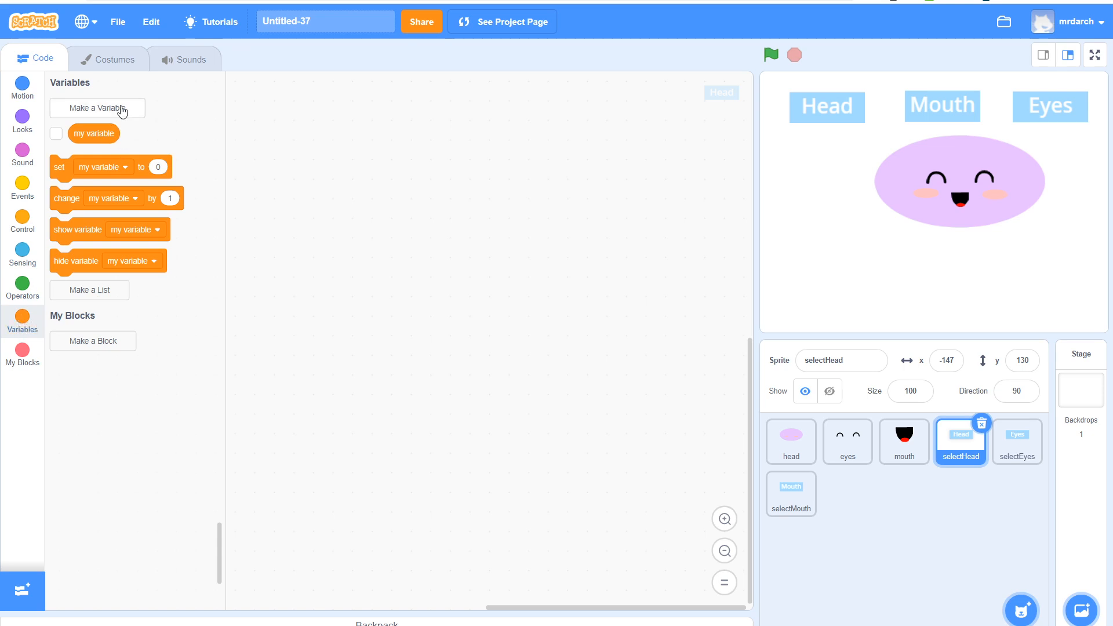
pyautogui.click(98, 108)
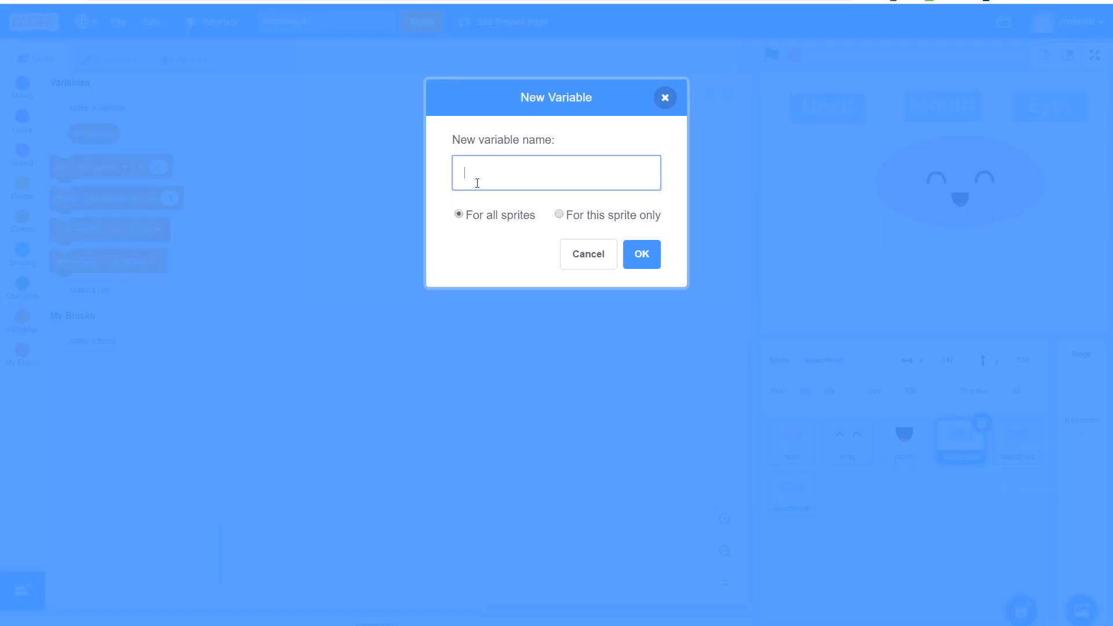
pyautogui.write('selected')
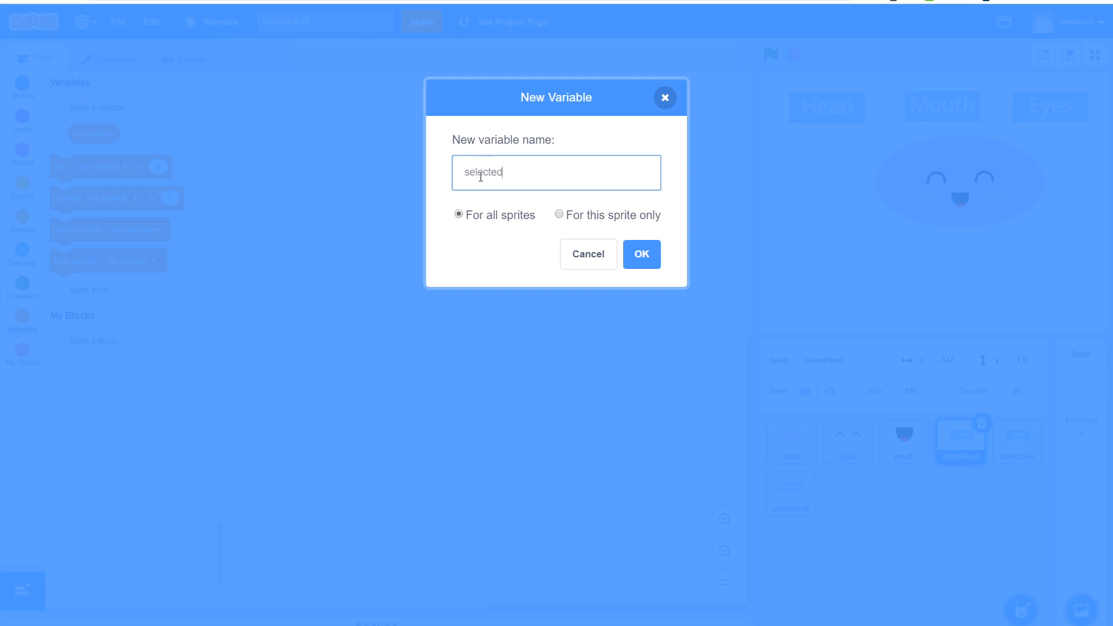
pyautogui.click(640, 254)
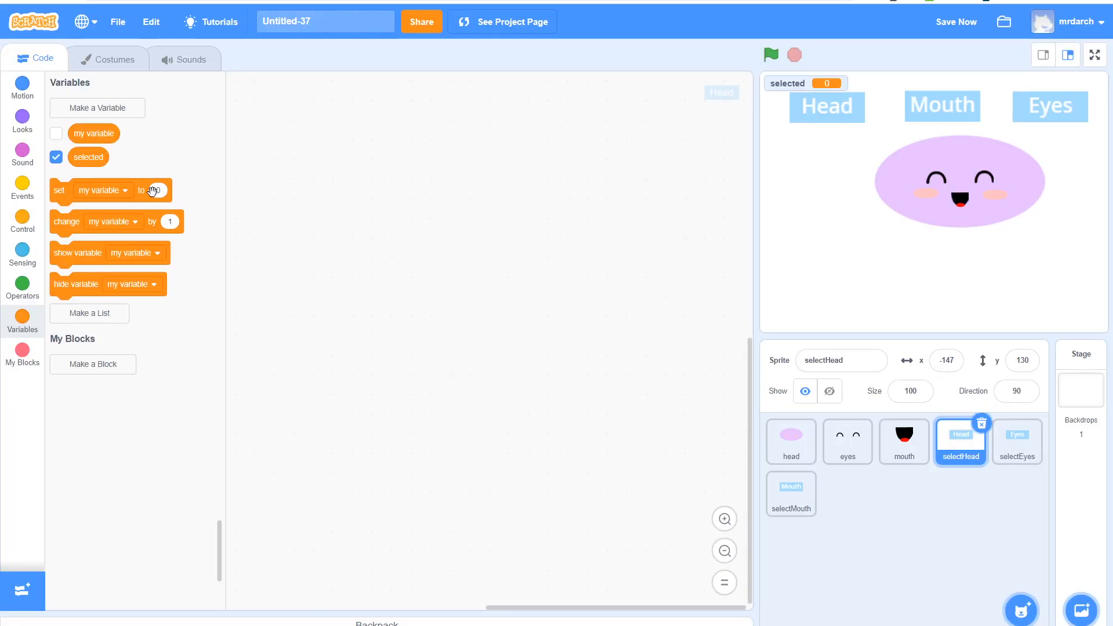
# - Build a 'when this sprite clicked' script on selectHead that sets selected to 'head'
pyautogui.moveTo(110, 189); pyautogui.dragTo(522, 355)
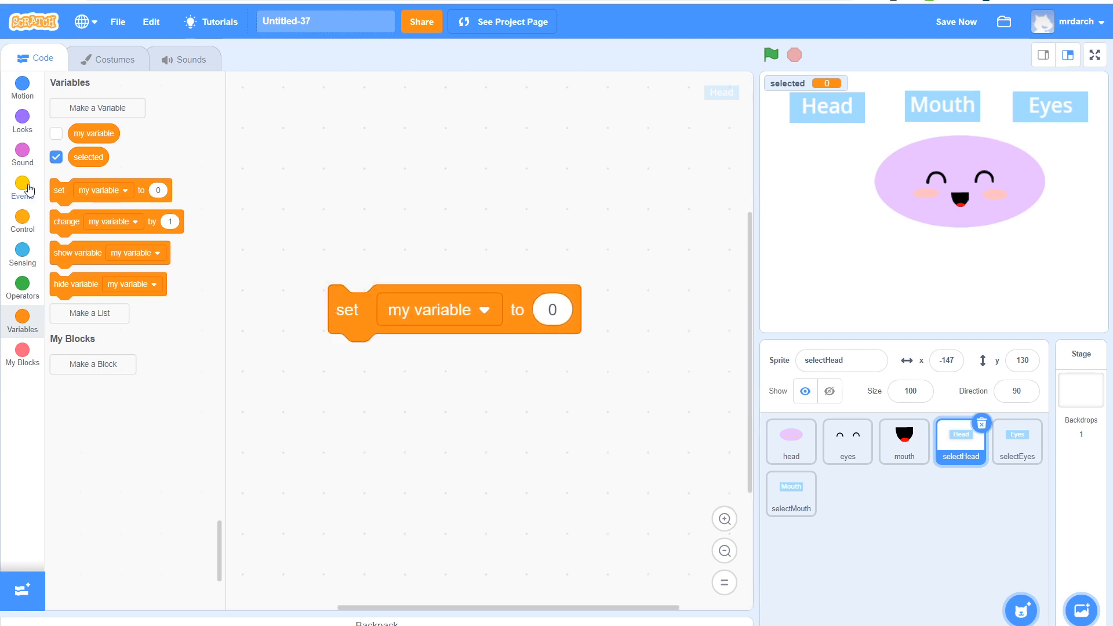
pyautogui.click(22, 188)
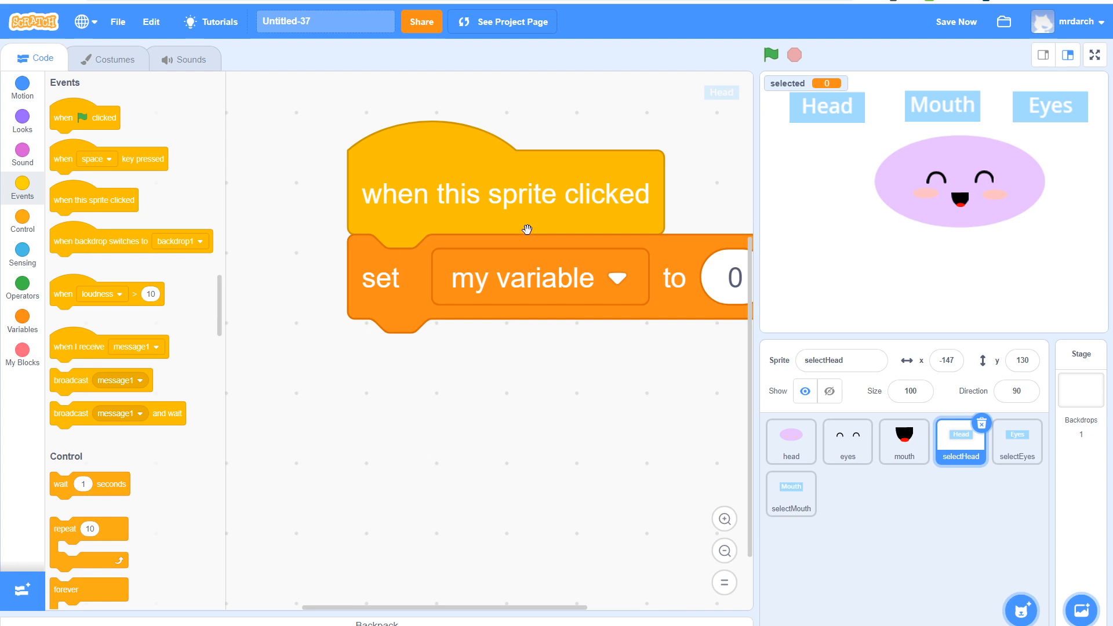
pyautogui.click(616, 277)
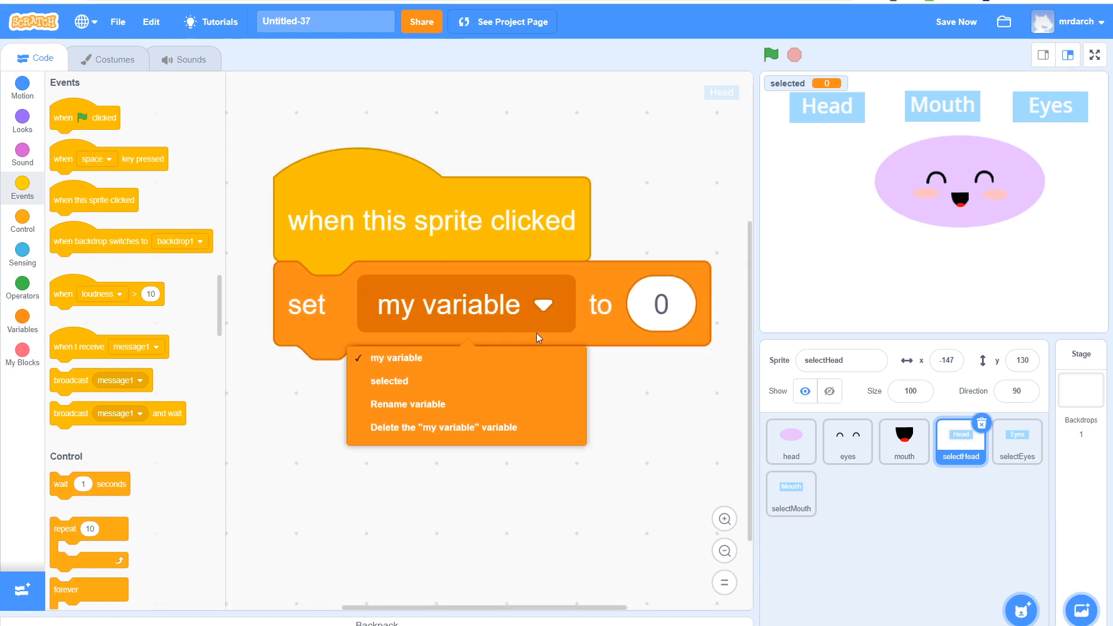
pyautogui.click(389, 381)
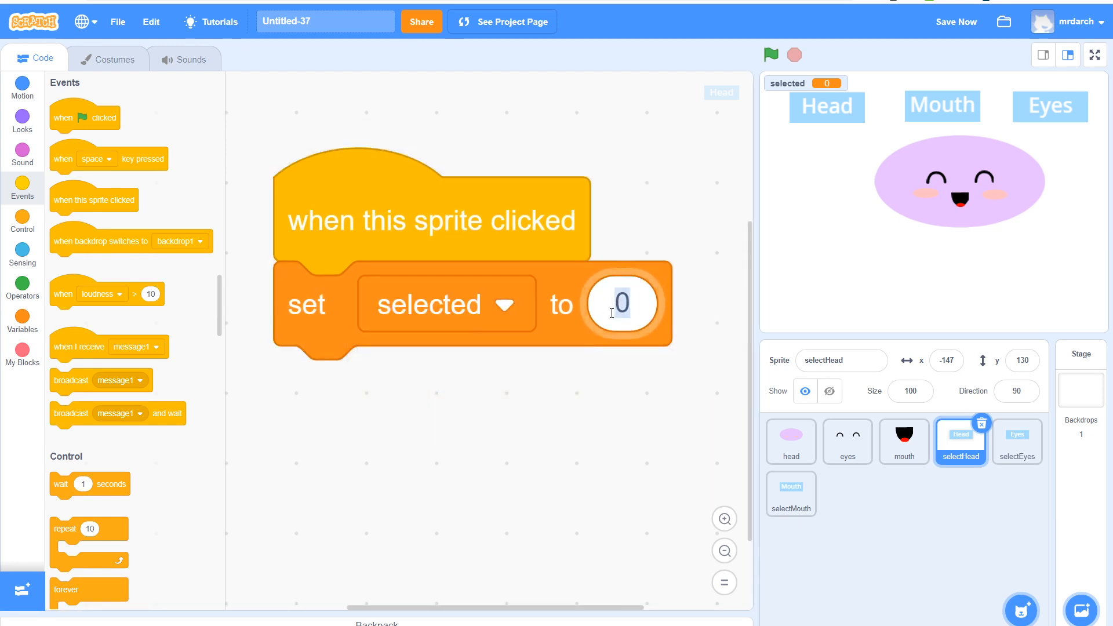
pyautogui.write('head')
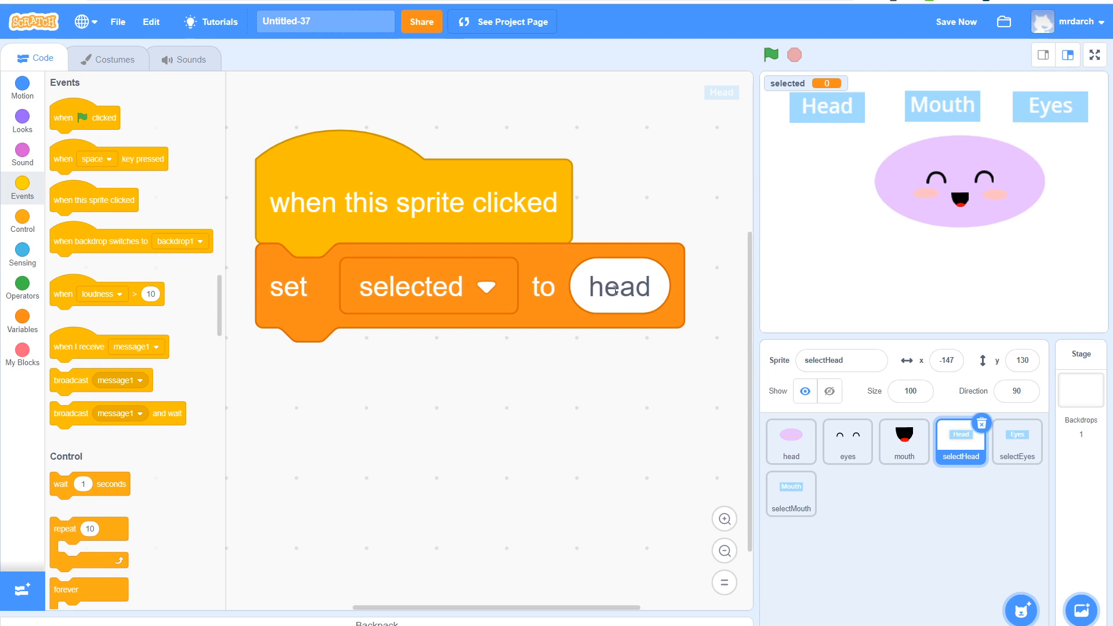
pyautogui.click(723, 550)
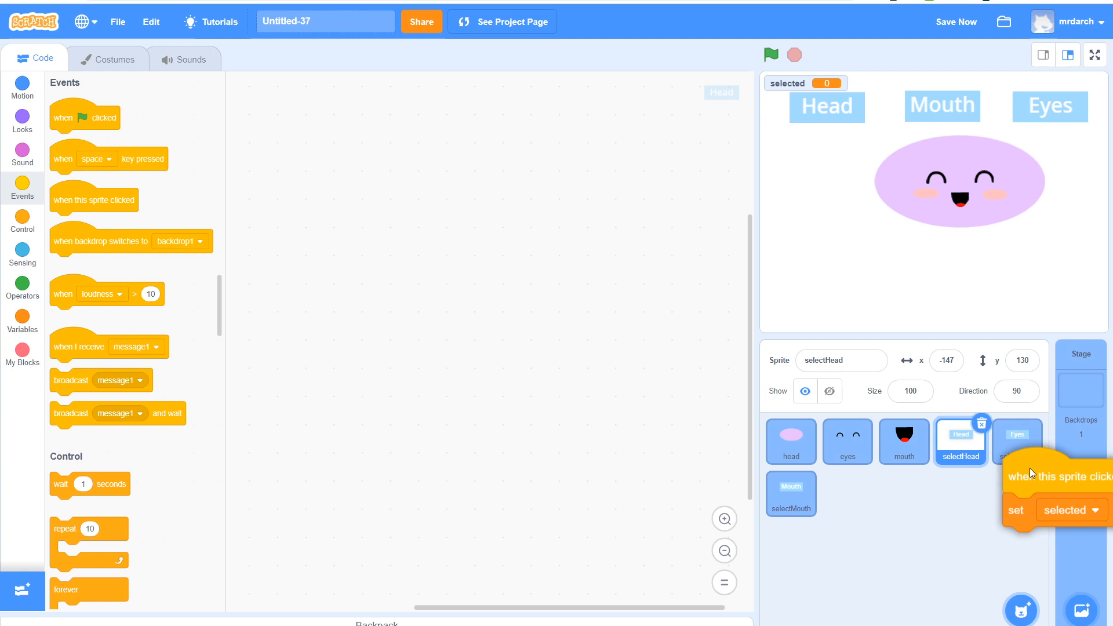
# - Copy the click script to selectEyes and selectMouth, set values 'eyes' and 'mouth', align buttons
pyautogui.click(1016, 440)
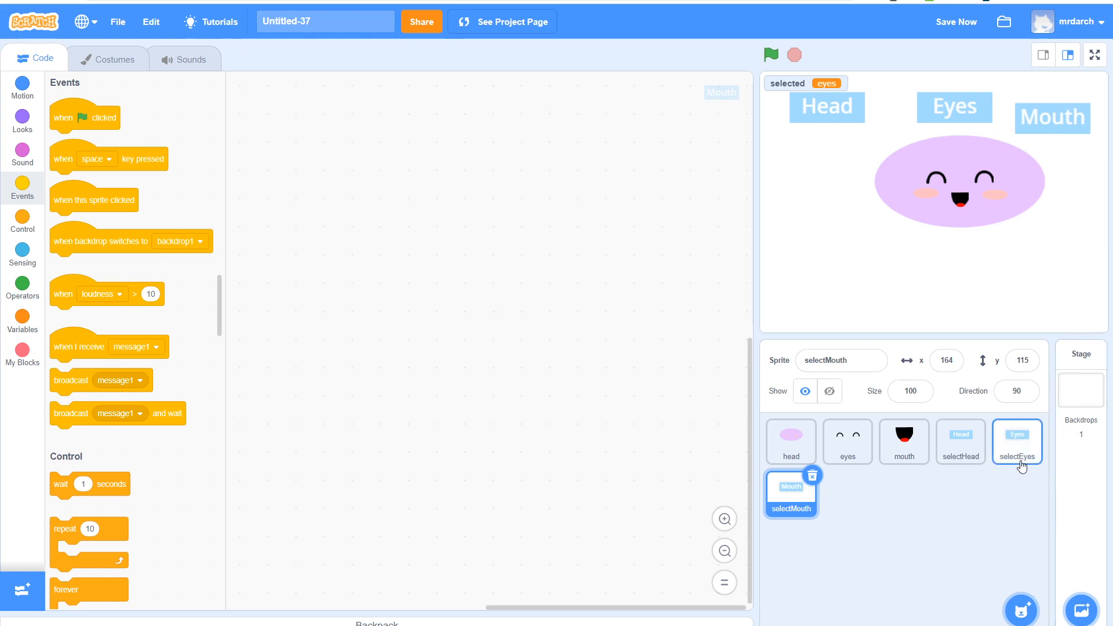
pyautogui.click(1016, 442)
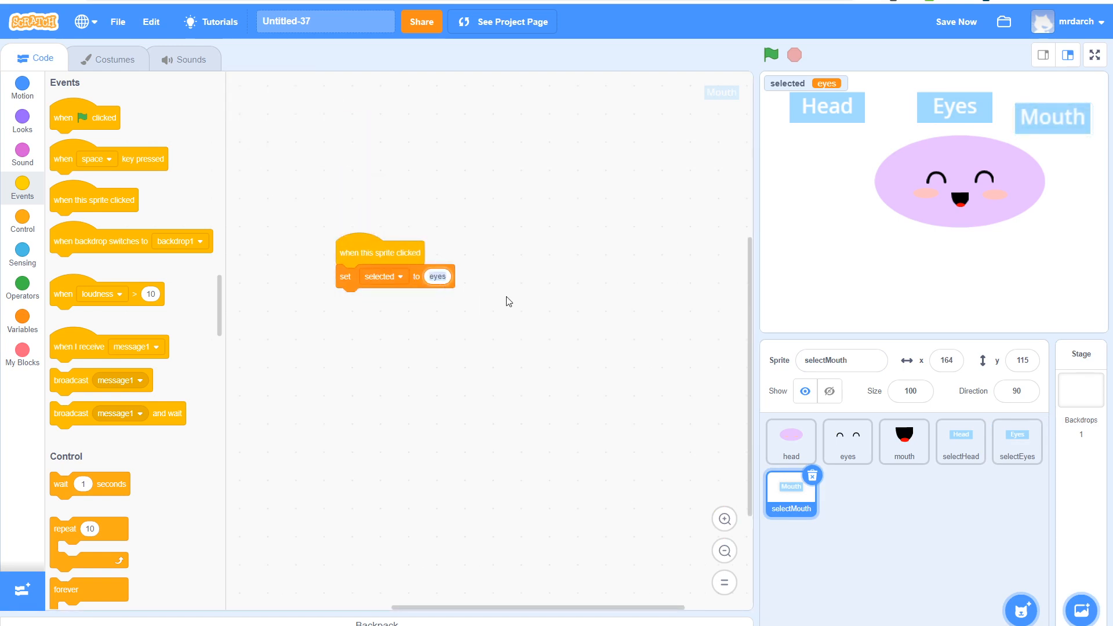
pyautogui.click(437, 276)
pyautogui.write('mouth')
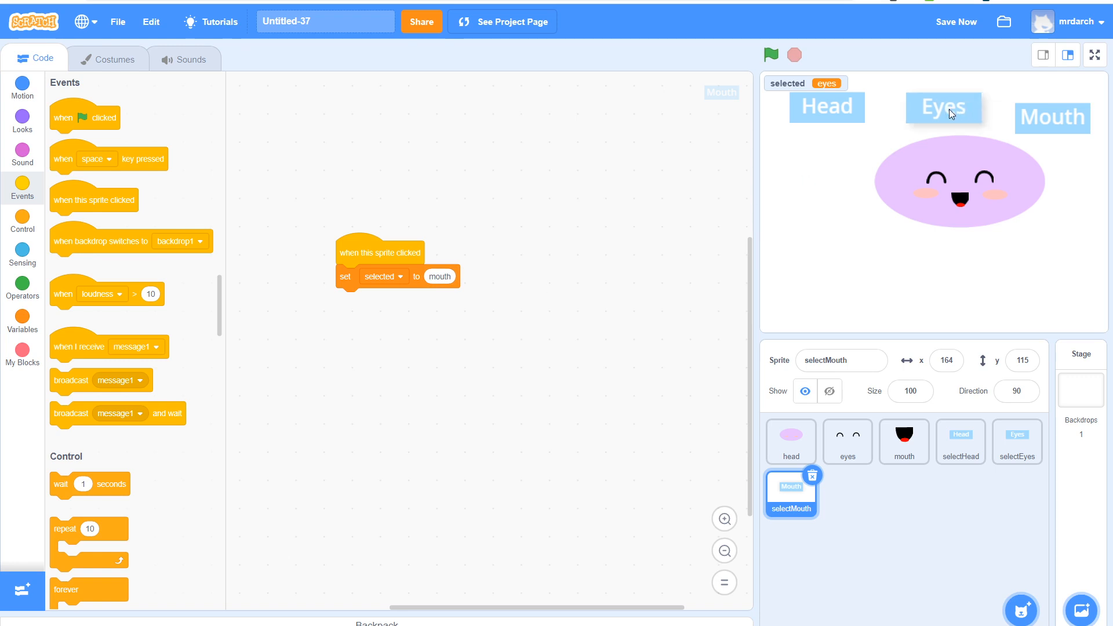
pyautogui.click(1051, 118)
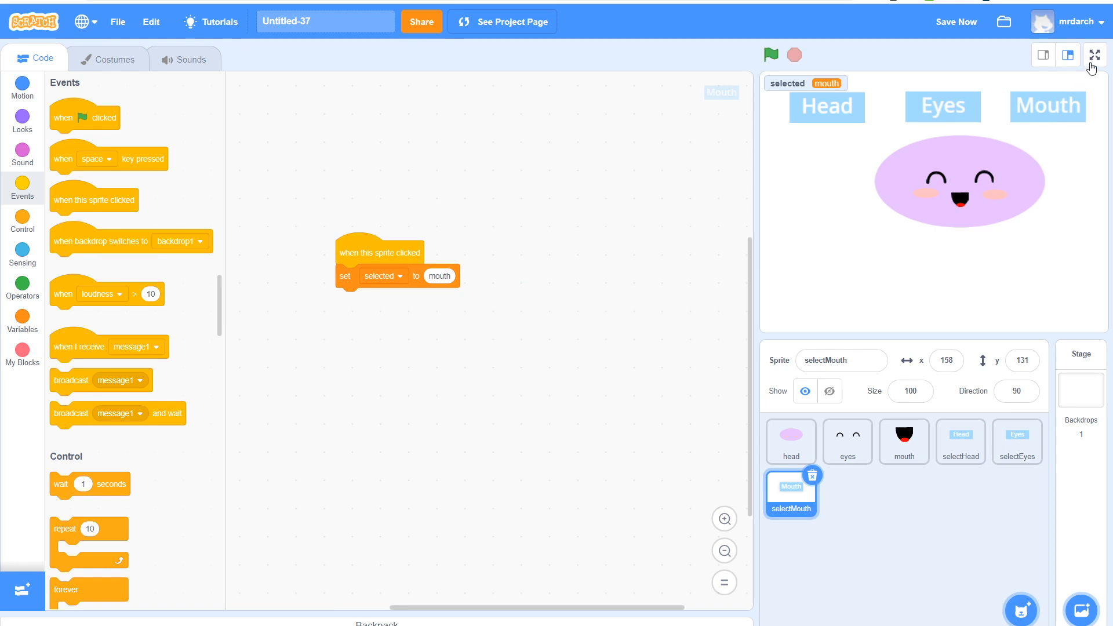
# - In full-screen stage, click Mouth then Eyes to check the selected monitor updates
pyautogui.click(1093, 55)
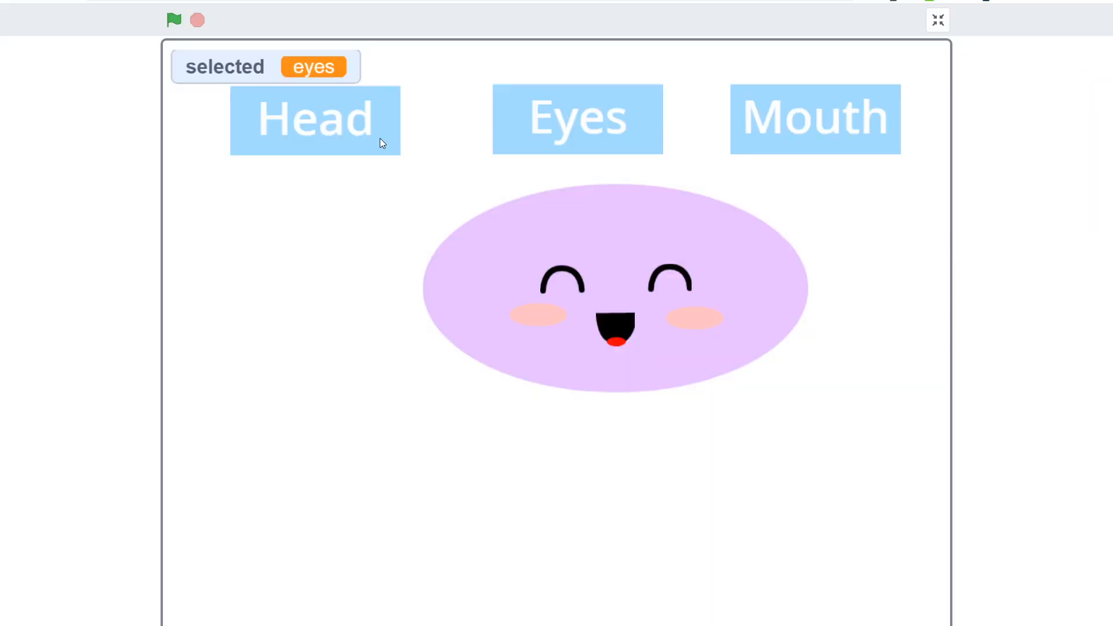
pyautogui.click(814, 118)
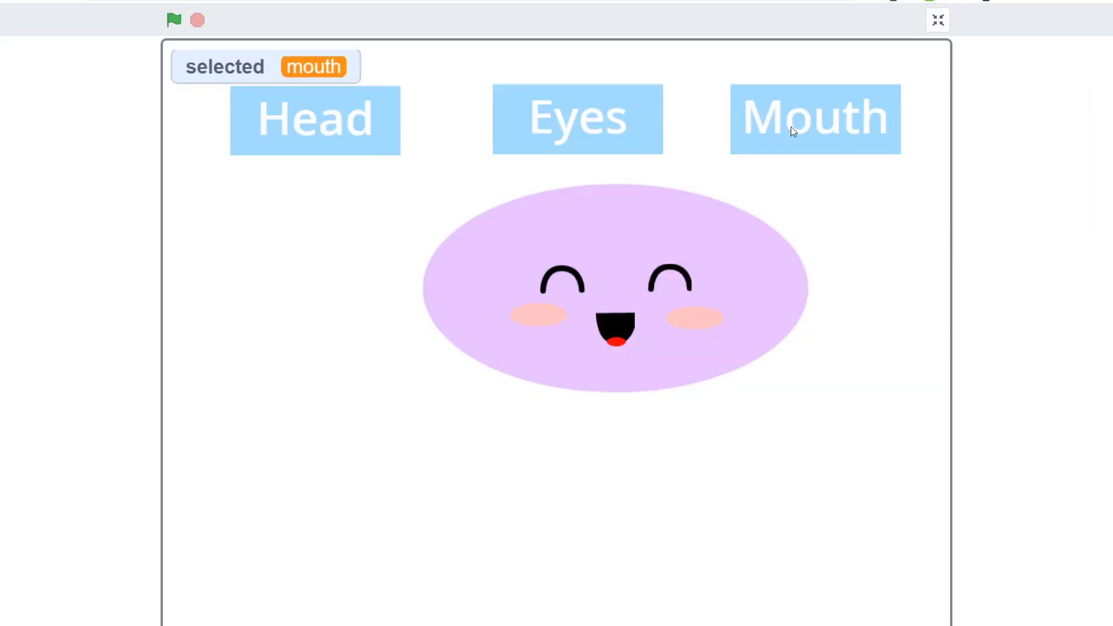
pyautogui.click(576, 118)
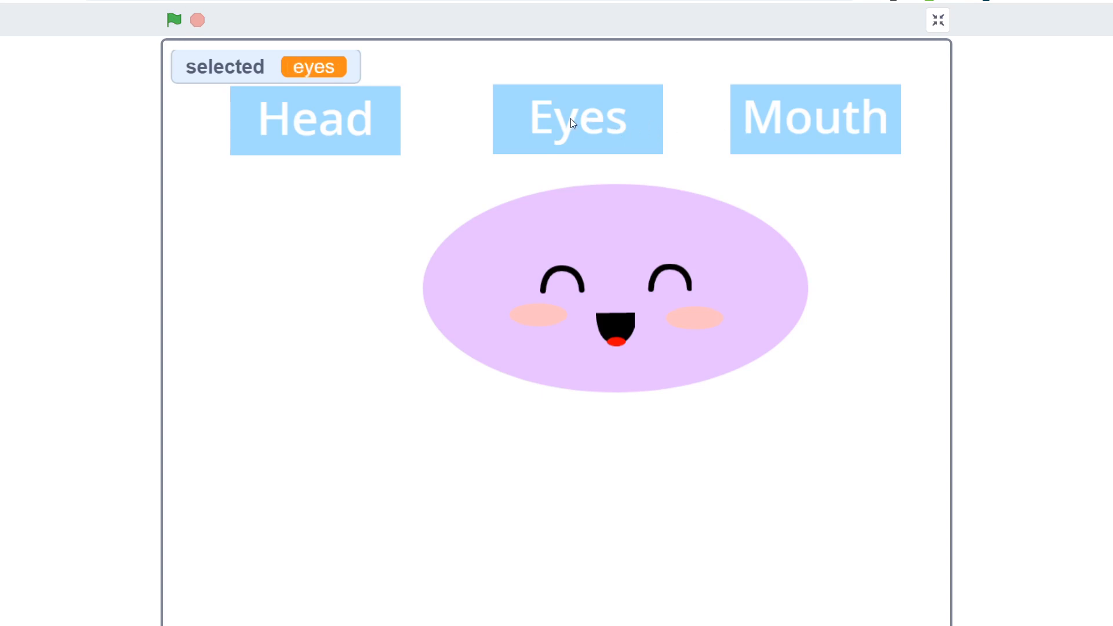